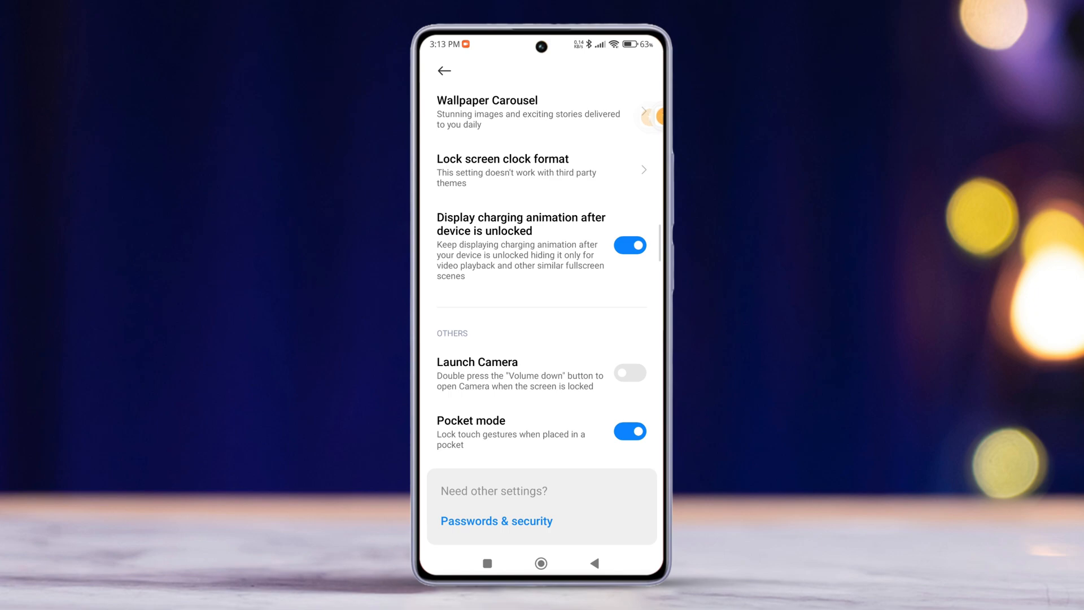
- Return home, relaunch Settings, and scroll toward Always-on display & Lock screen
left_click(540, 564)
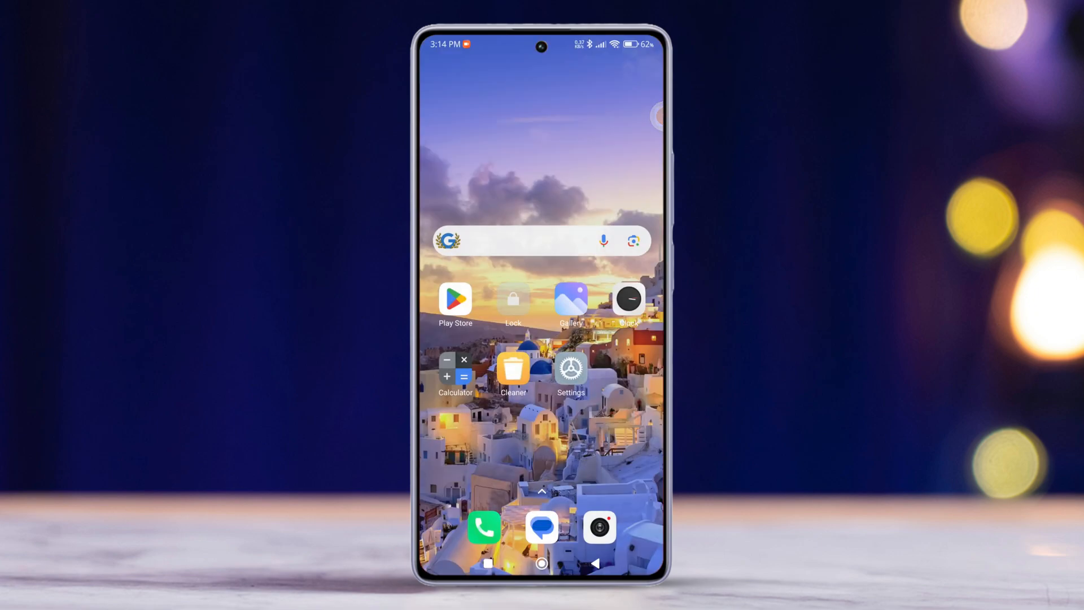
left_click(571, 367)
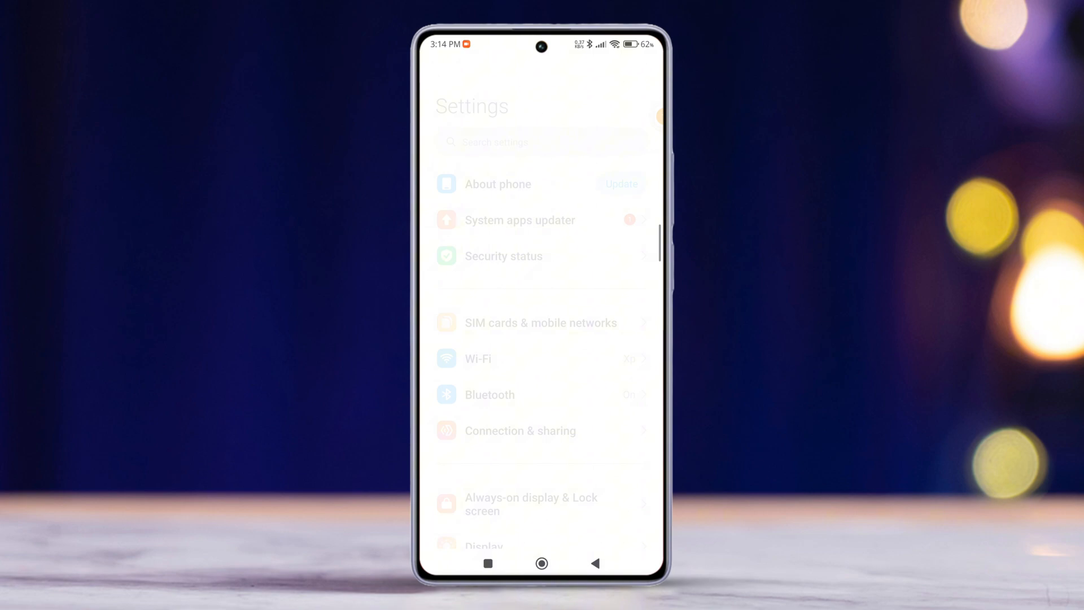
scroll("down", 3)
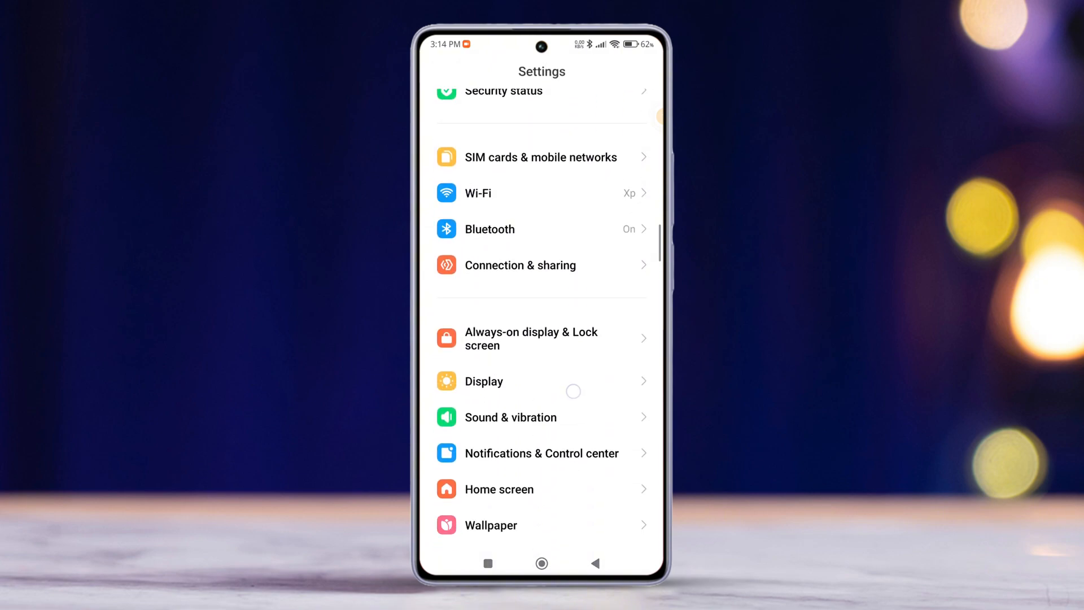
scroll("down", 3)
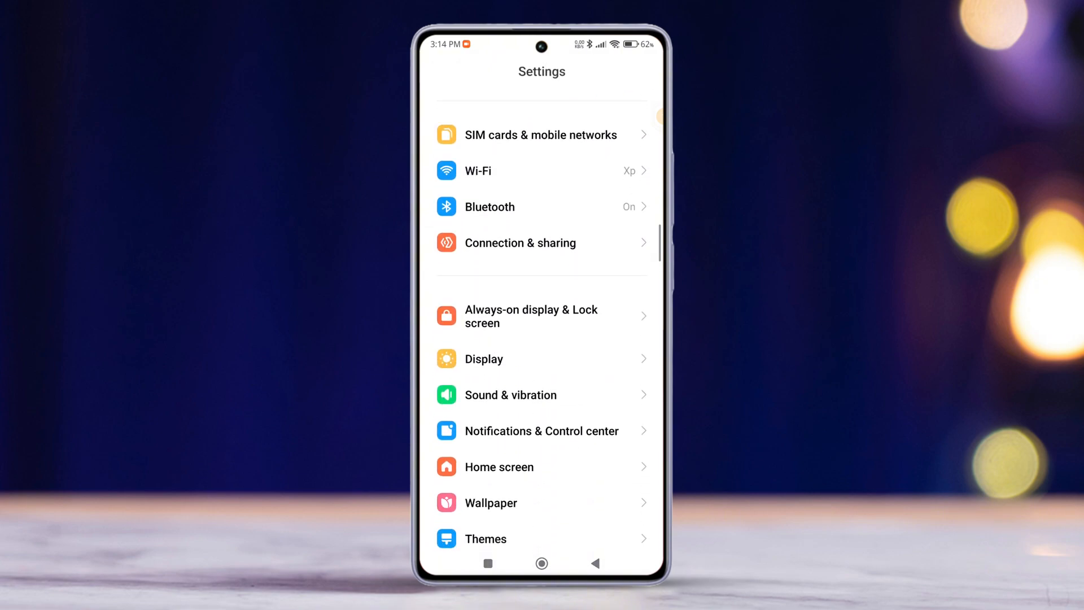
- Open Always-on display & Lock screen and scroll down to the Lock screen section
left_click(531, 316)
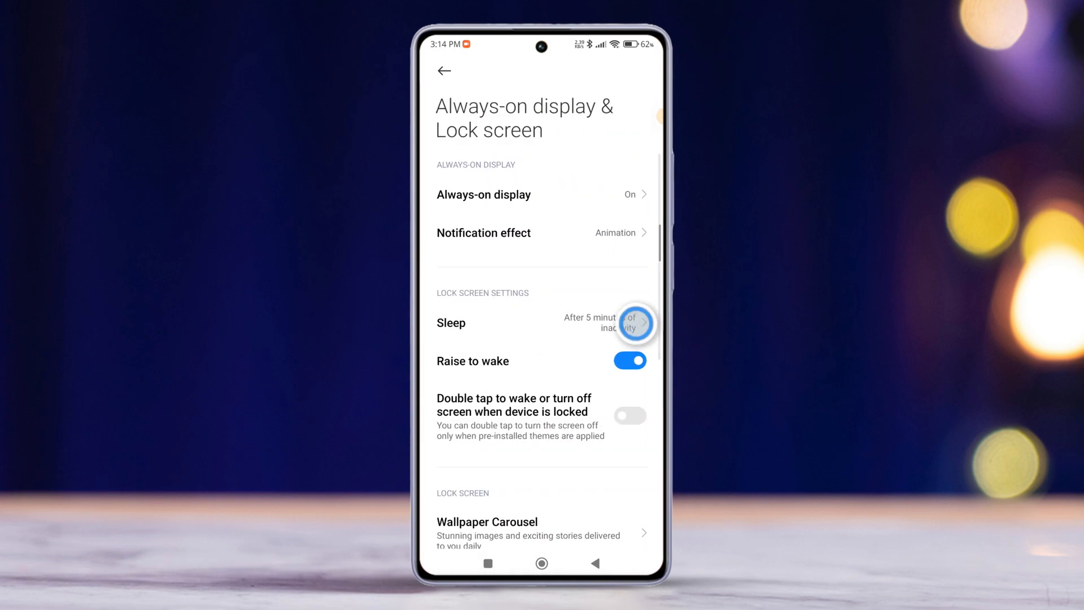
scroll("down", 3)
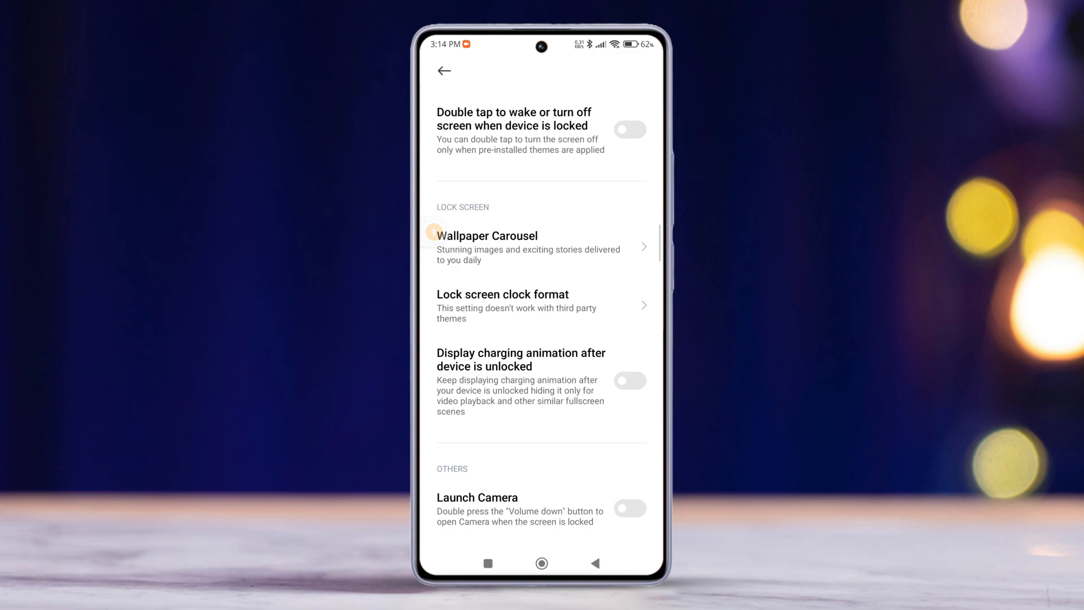
- Toggle 'Display charging animation after device is unlocked' on, then back off
left_click(629, 381)
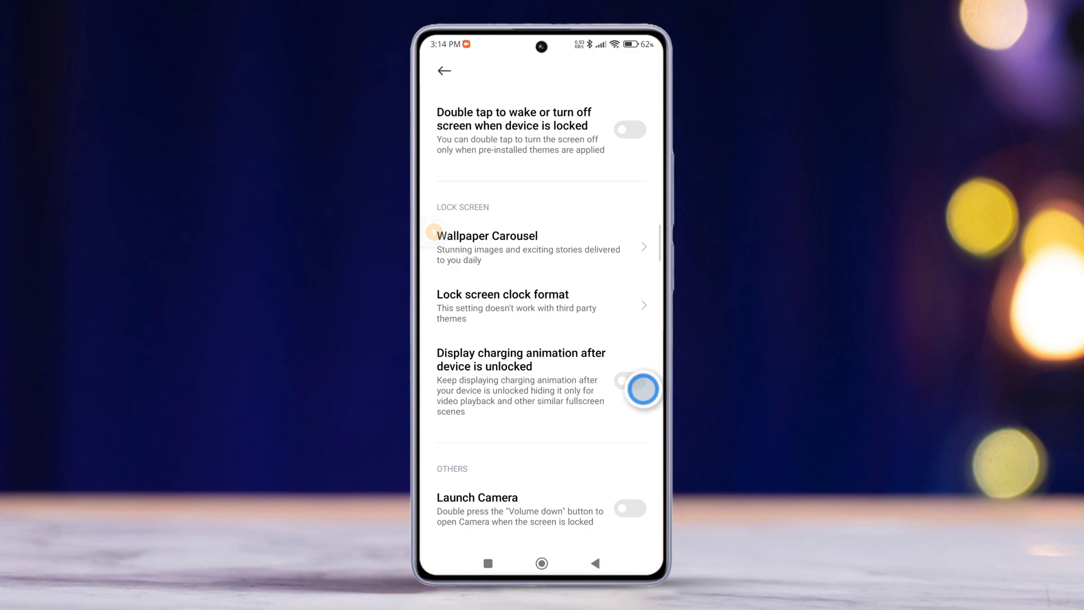
left_click(630, 389)
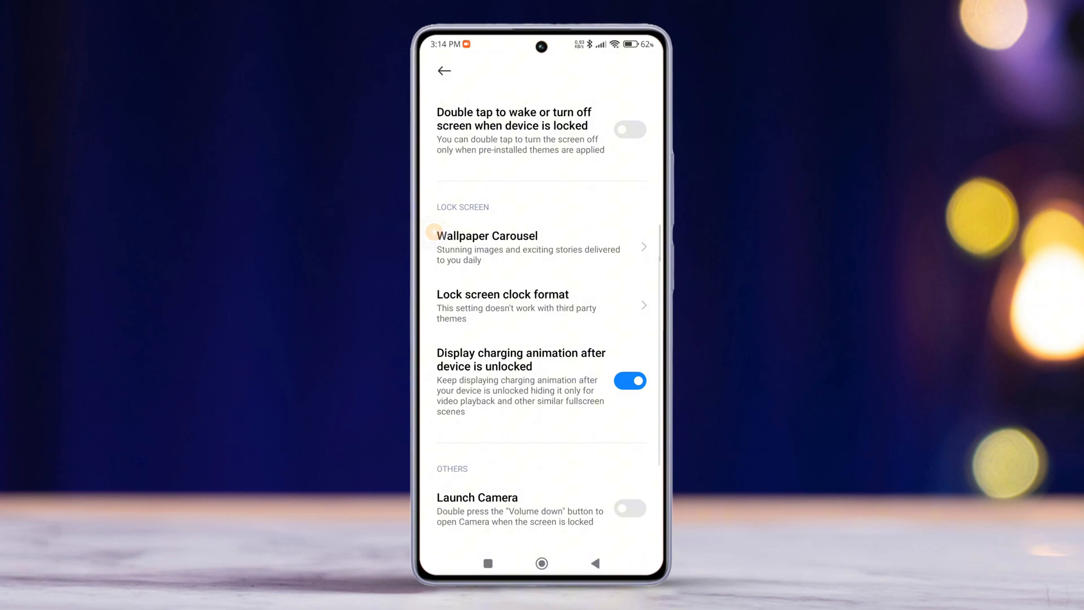
left_click(639, 388)
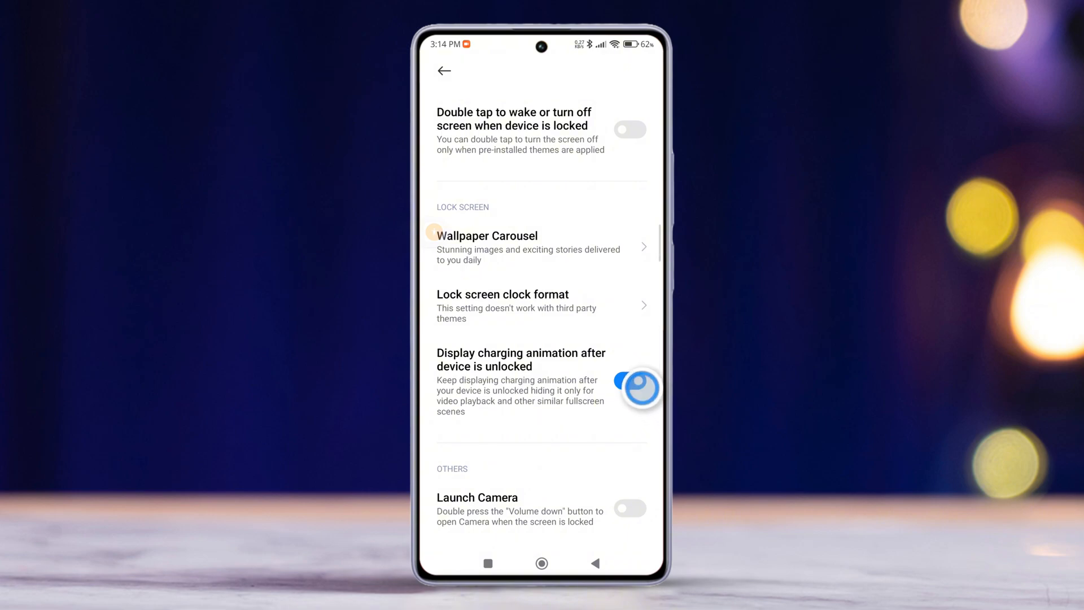
left_click(630, 387)
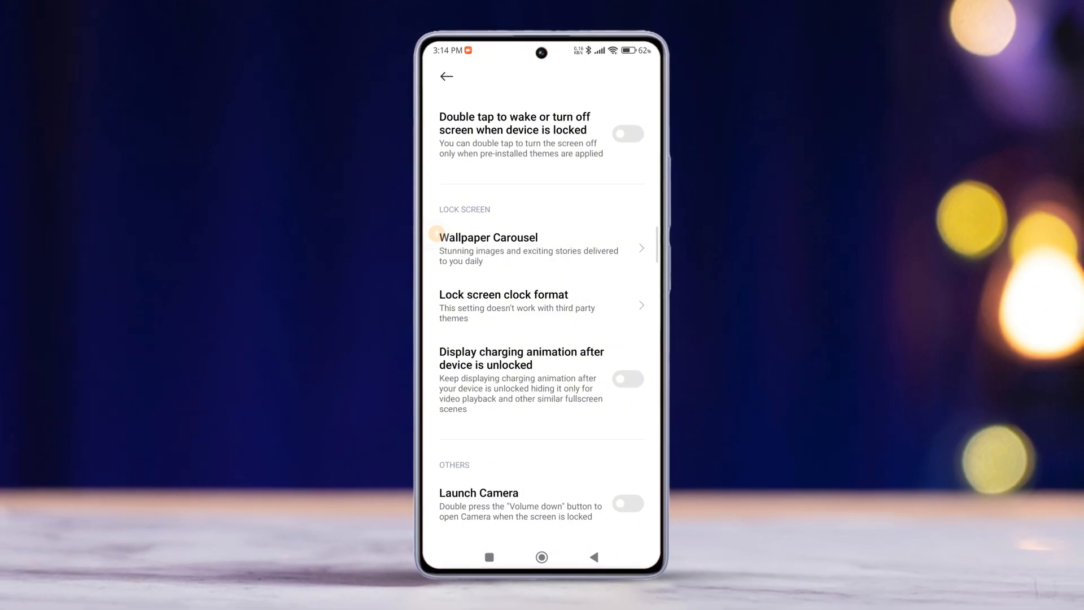
scroll("down", 3)
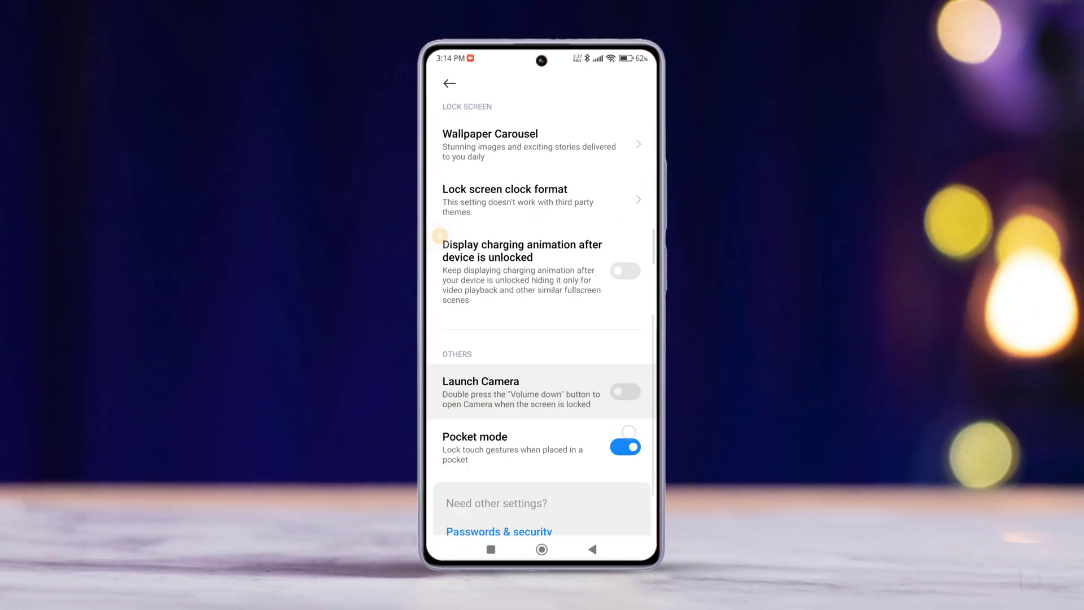
scroll("down", 3)
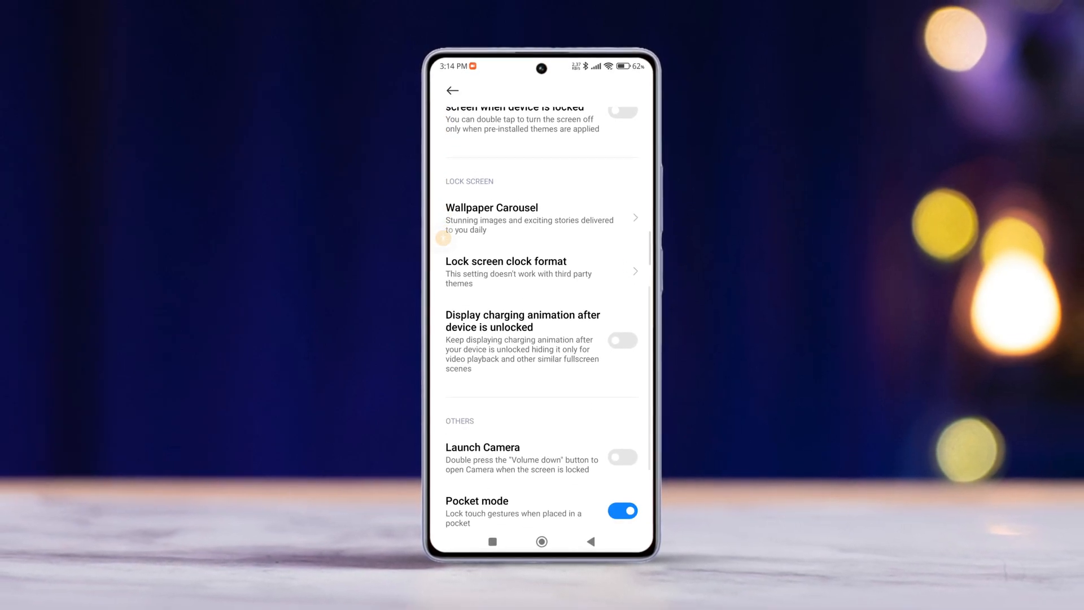
scroll("down", 3)
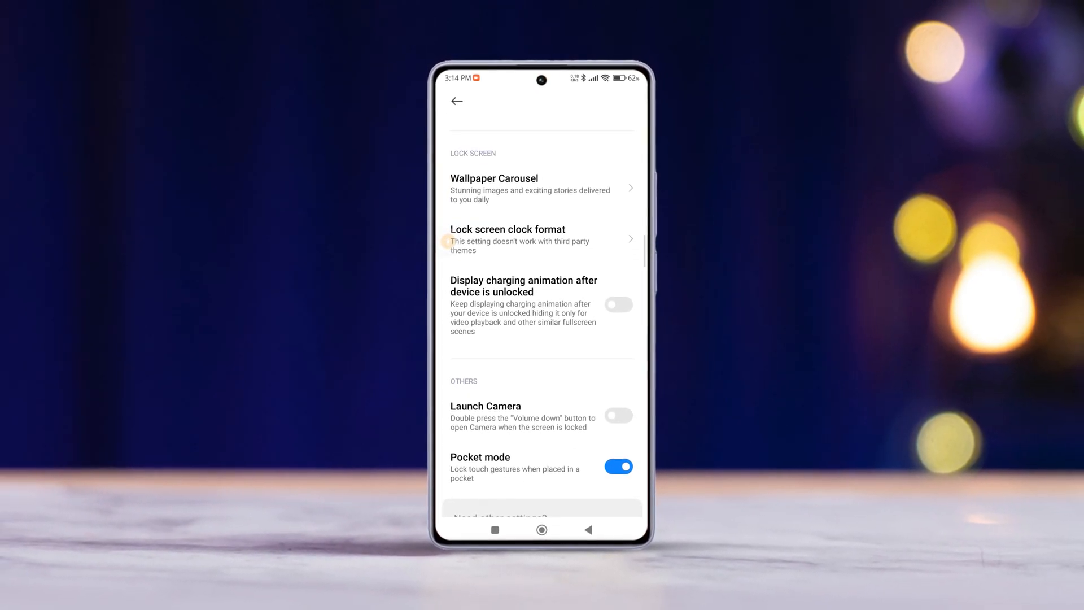